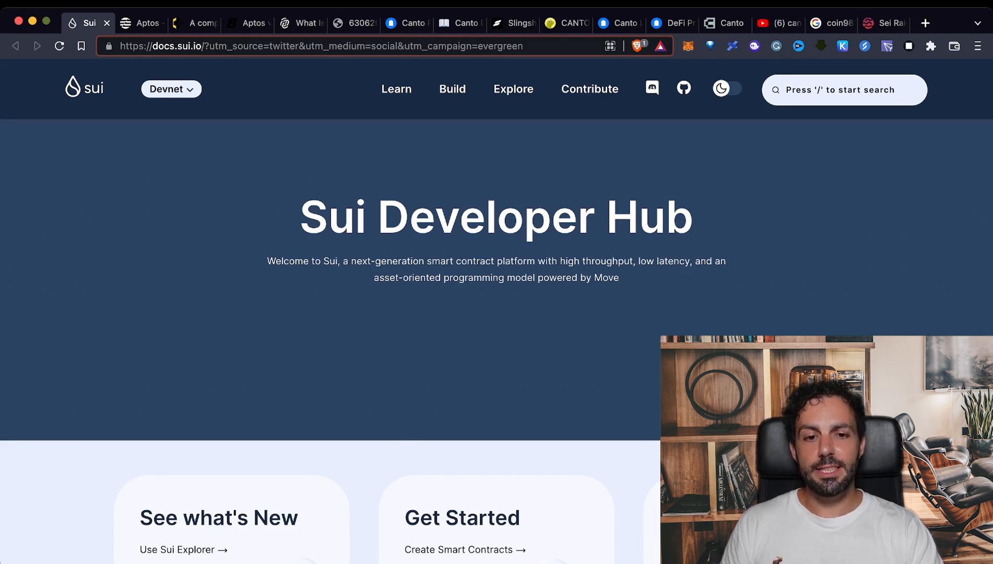
- Scroll down the Sui Developer Hub docs homepage before moving to the Mysten Labs Twitter profile
{"action": "scroll", "scroll_direction": "down", "scroll_amount": 3}
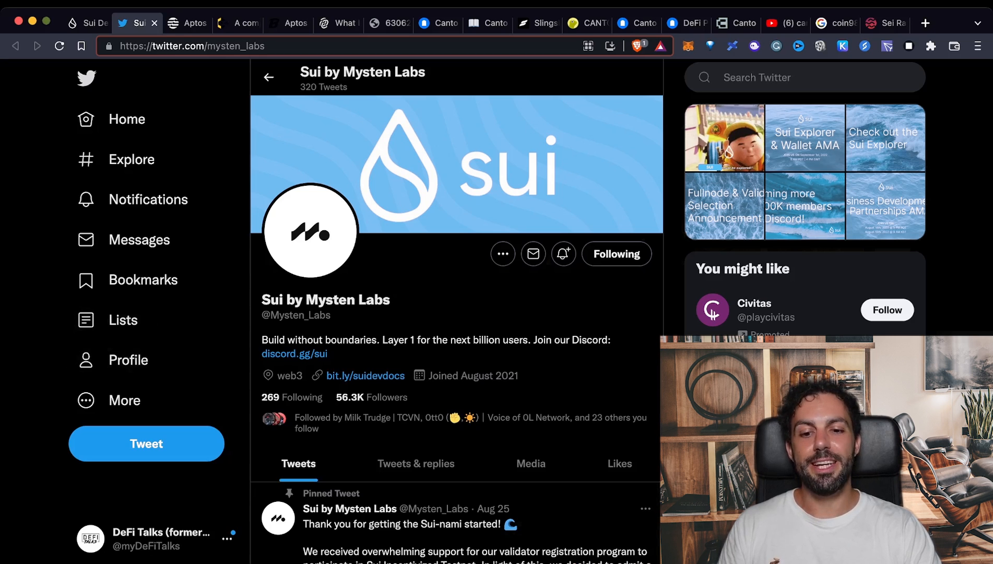
- Scroll down the Mysten Labs profile before the Aptos vs Sui comparison image
{"action": "scroll", "scroll_direction": "down", "scroll_amount": 3}
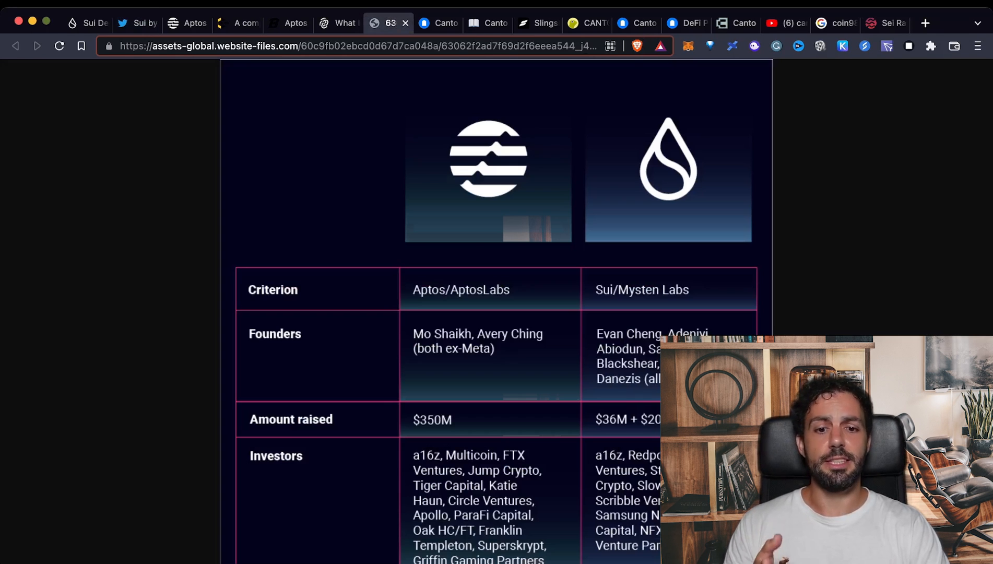
- Scroll the comparison to the smart contract language, architecture, consensus and TPS capacity rows
{"action": "scroll", "scroll_direction": "down", "scroll_amount": 3}
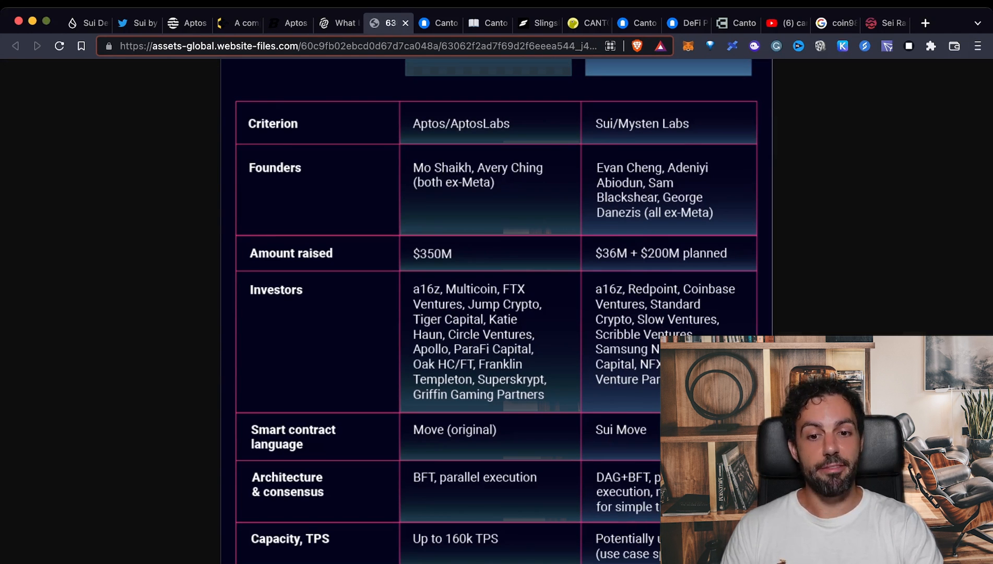
{"action": "scroll", "scroll_direction": "down", "scroll_amount": 3}
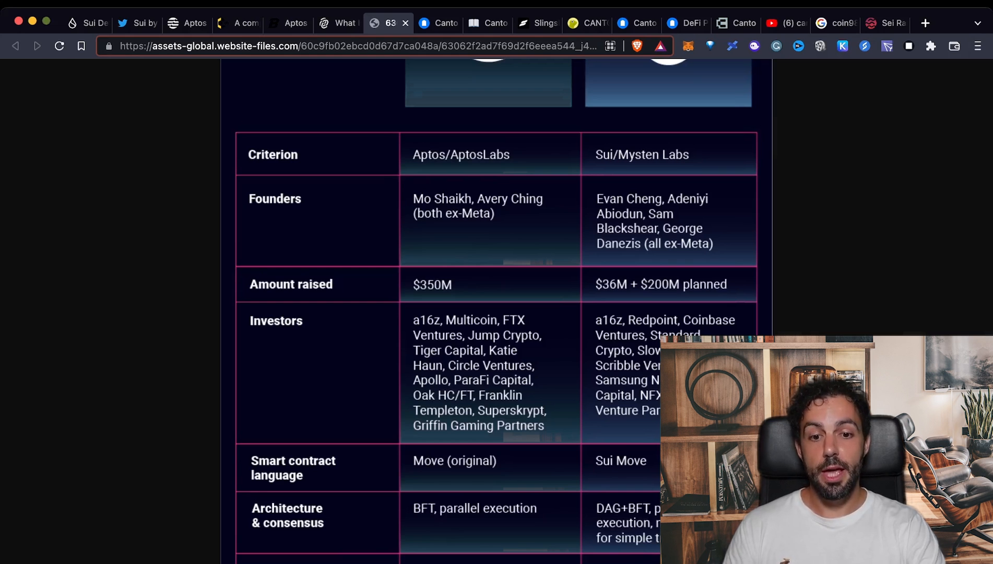
{"action": "scroll", "scroll_direction": "down", "scroll_amount": 3}
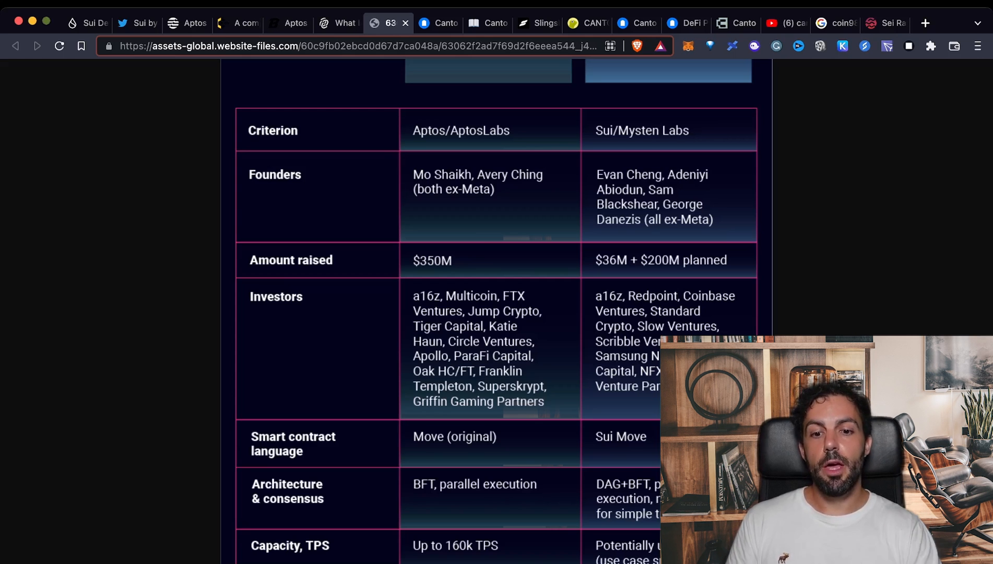
{"action": "scroll", "scroll_direction": "down", "scroll_amount": 3}
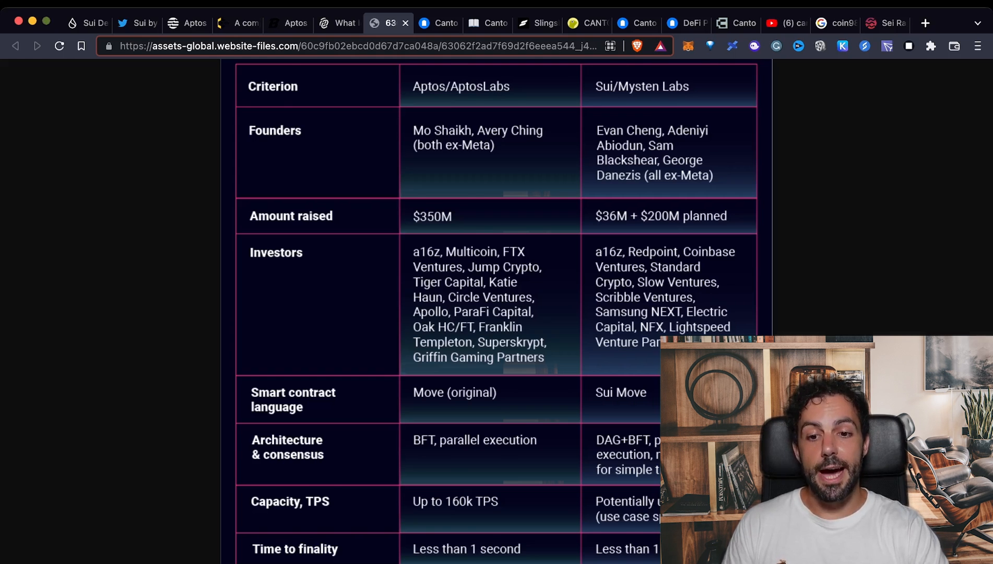
- Scroll down to the time-to-finality row of the Aptos vs Sui table
{"action": "scroll", "scroll_direction": "down", "scroll_amount": 3}
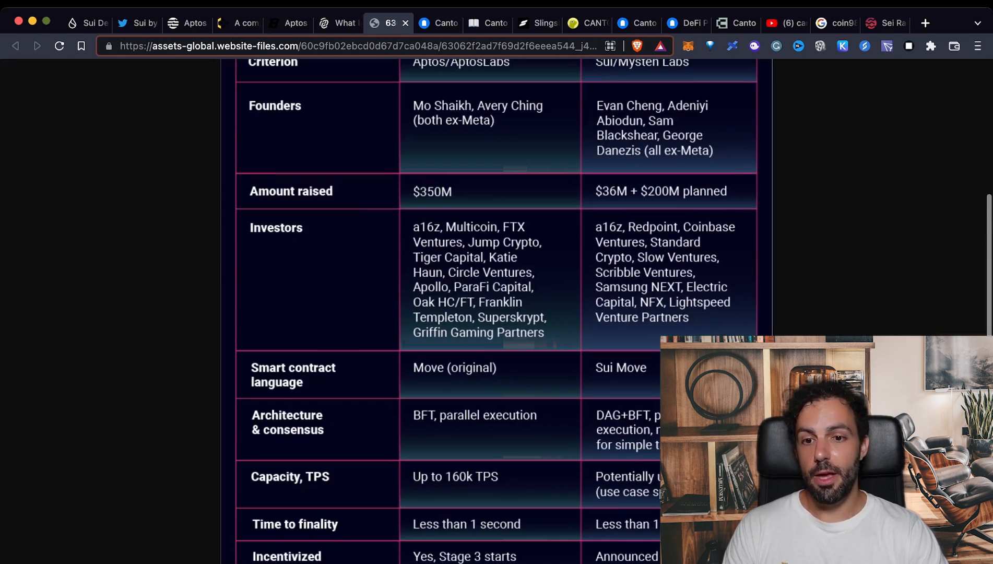
- Scroll to the incentivized testnet row showing Aptos Stage 3 and Sui's announced launch
{"action": "scroll", "scroll_direction": "down", "scroll_amount": 3}
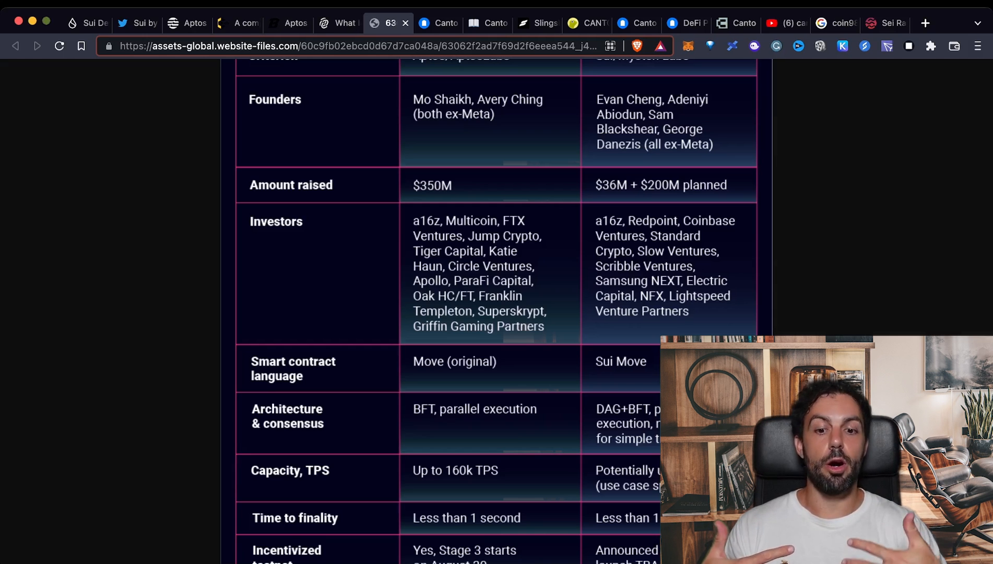
- Scroll to the mainnet launch date row: Aptos Fall 2022, Sui TBA
{"action": "scroll", "scroll_direction": "down", "scroll_amount": 3}
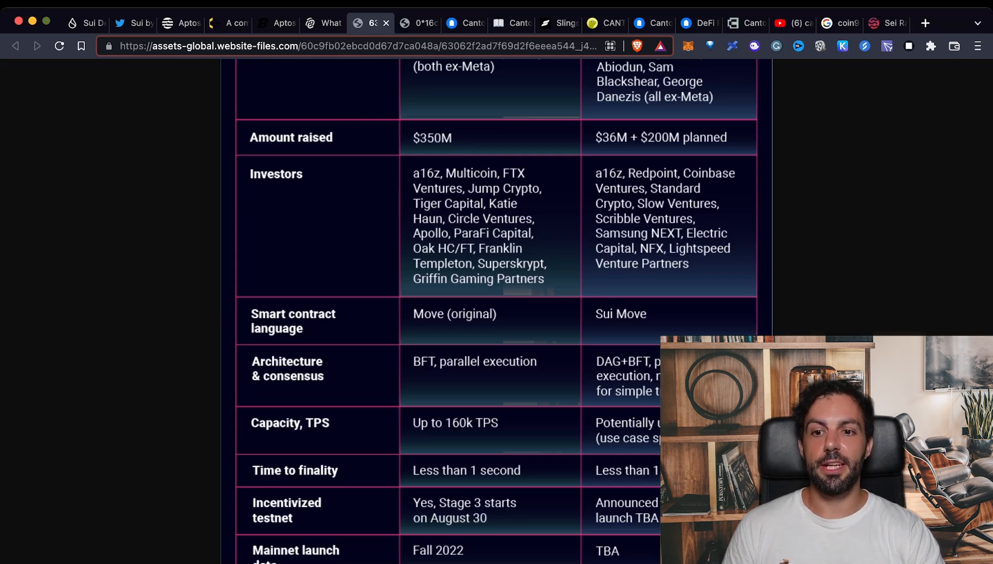
- Switch to the Sui by Mysten Labs profile and reveal its pinned Fullnode & Validator Selection tweet
{"action": "left_click", "coordinate": [133, 23]}
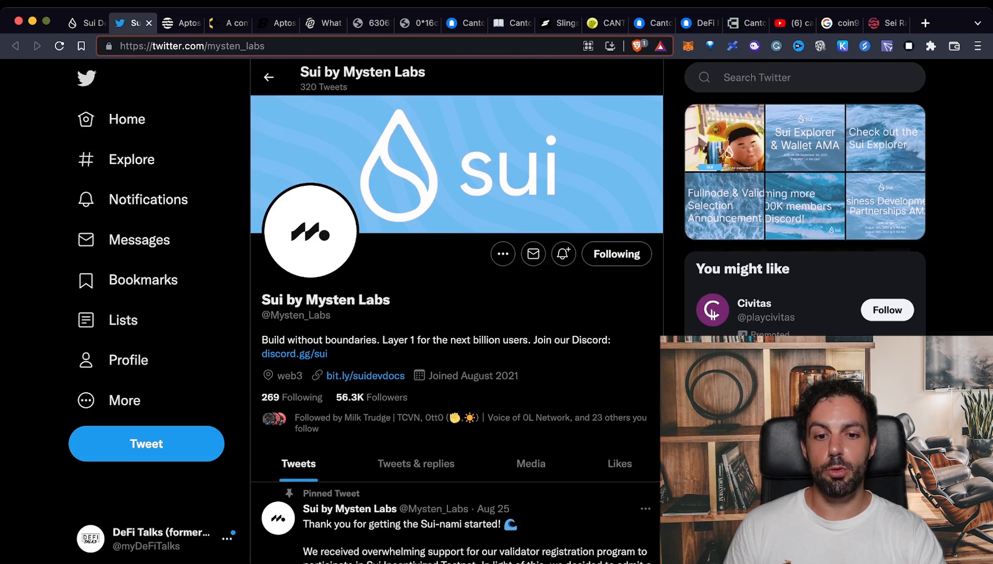
{"action": "scroll", "scroll_direction": "down", "scroll_amount": 3}
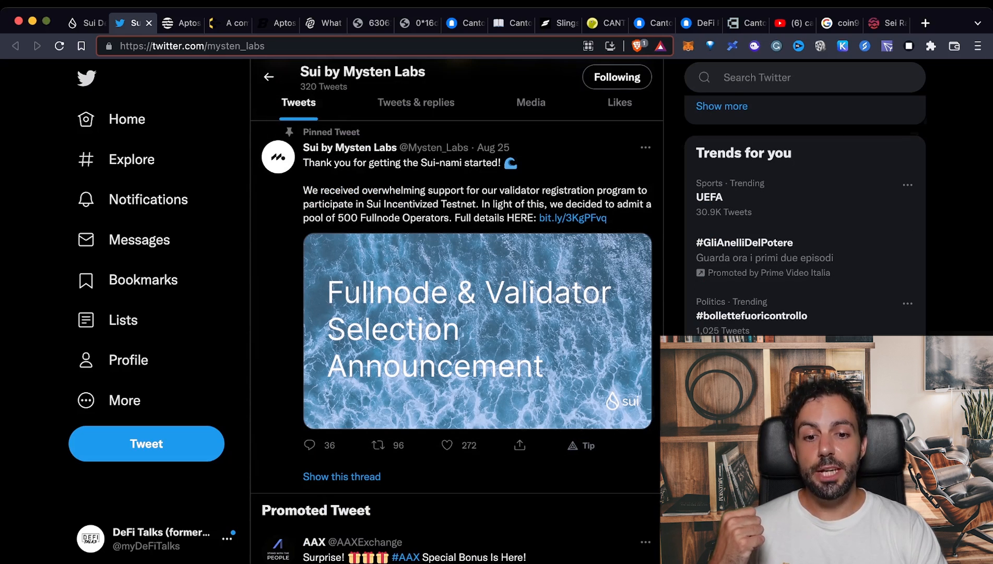
- Return to the Aptos–Sui comparison table and scroll down to the Wallets row
{"action": "left_click", "coordinate": [367, 23]}
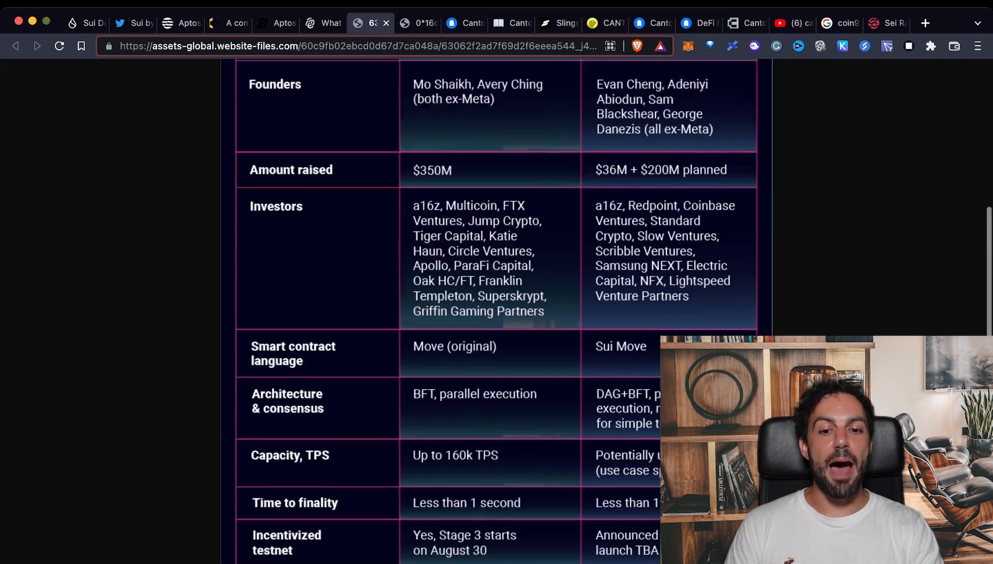
{"action": "scroll", "scroll_direction": "down", "scroll_amount": 3}
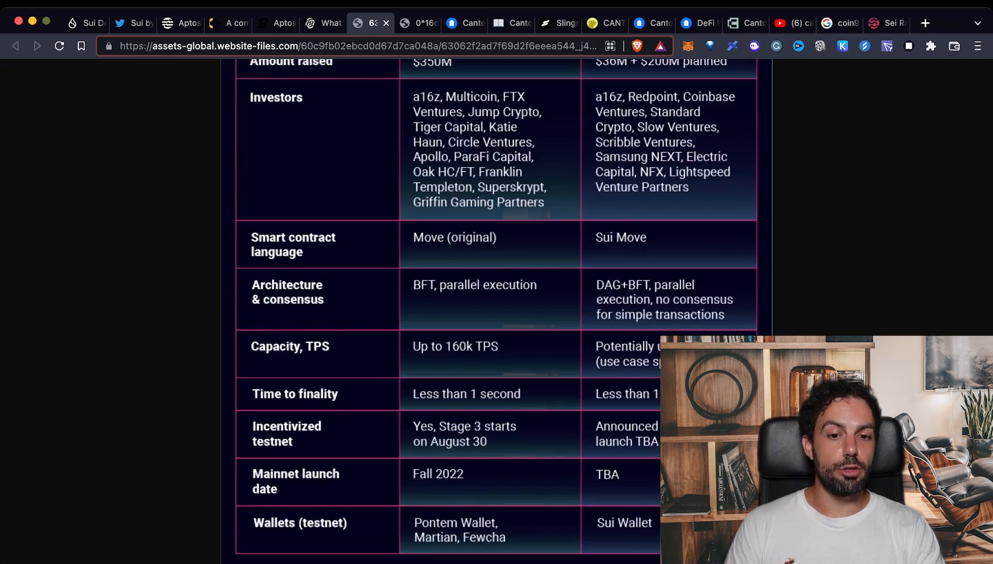
{"action": "scroll", "scroll_direction": "down", "scroll_amount": 3}
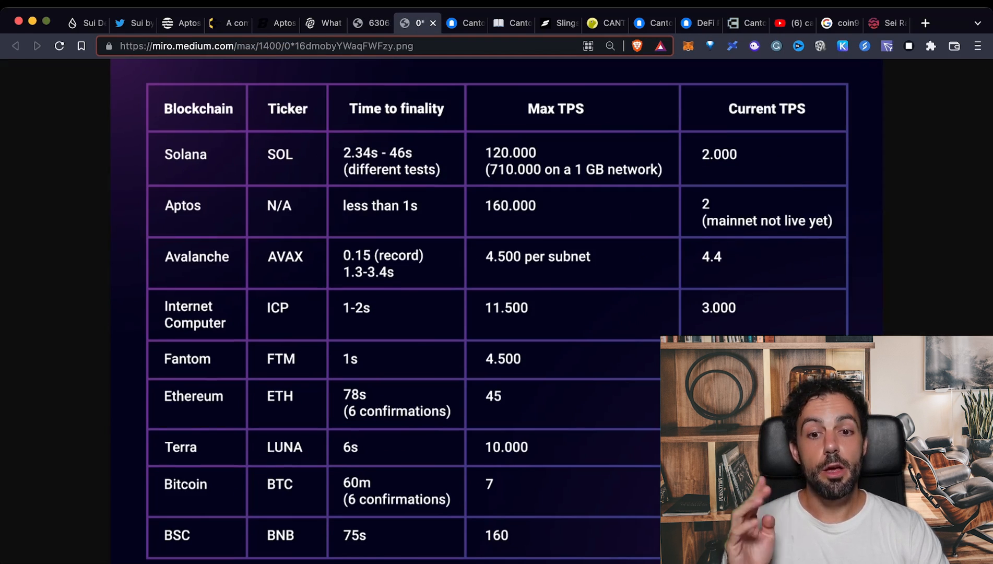
- Scroll the comparison graphic back toward its Criterion and Founders rows
{"action": "scroll", "scroll_direction": "down", "scroll_amount": 3}
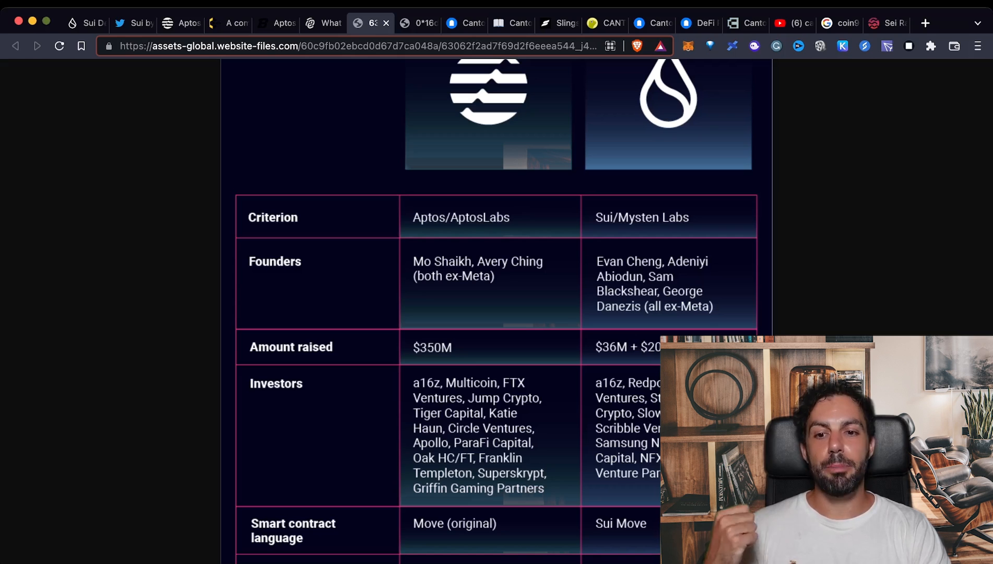
- Switch to docs.canto.io and go through Canto Lending Market (CLM) to the DEX & LP Interface page
{"action": "left_click", "coordinate": [735, 23]}
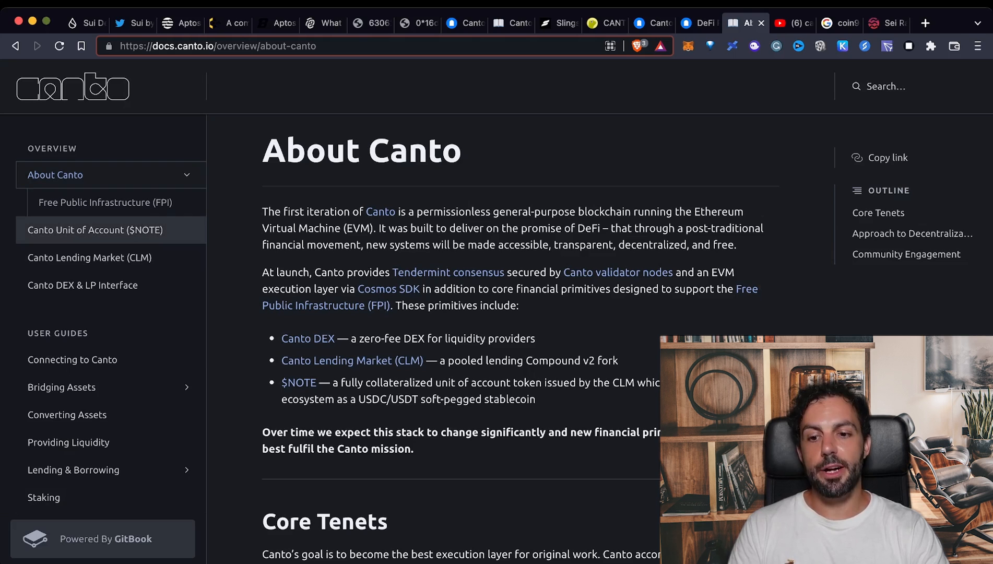
{"action": "left_click", "coordinate": [89, 256]}
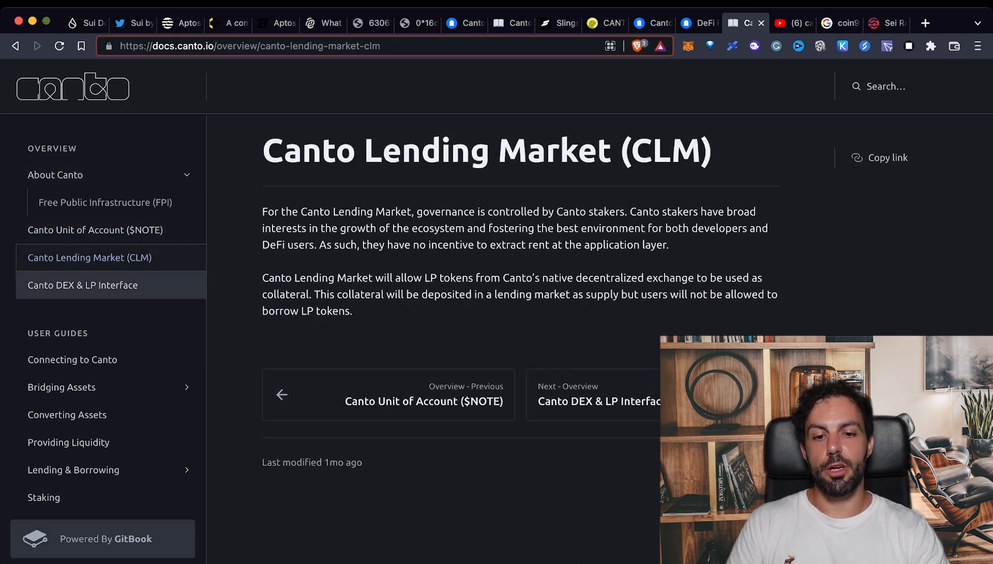
{"action": "left_click", "coordinate": [83, 284]}
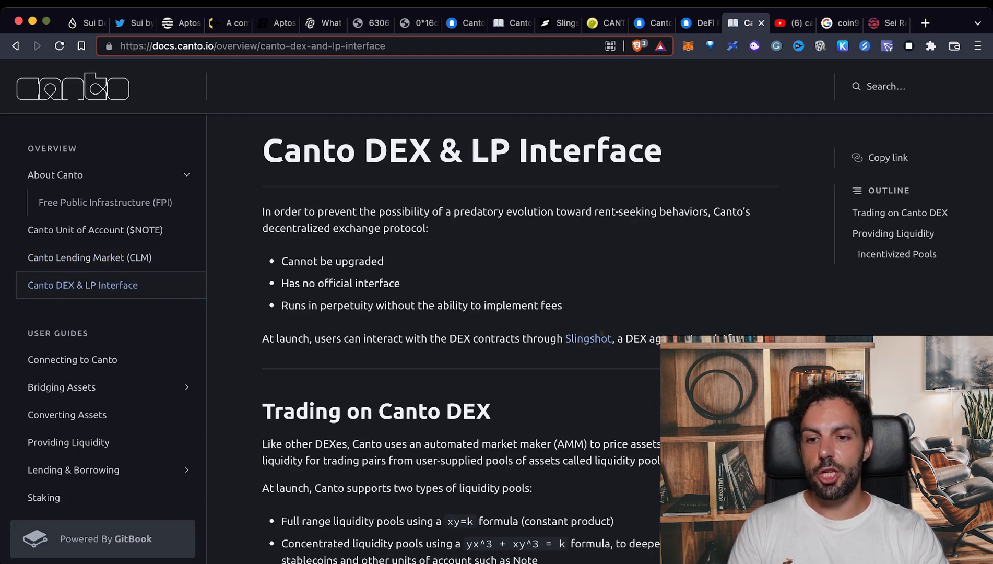
- View Slingshot's CANTO trading page showing $0.2110 with its price chart and swap panel
{"action": "left_click", "coordinate": [548, 23]}
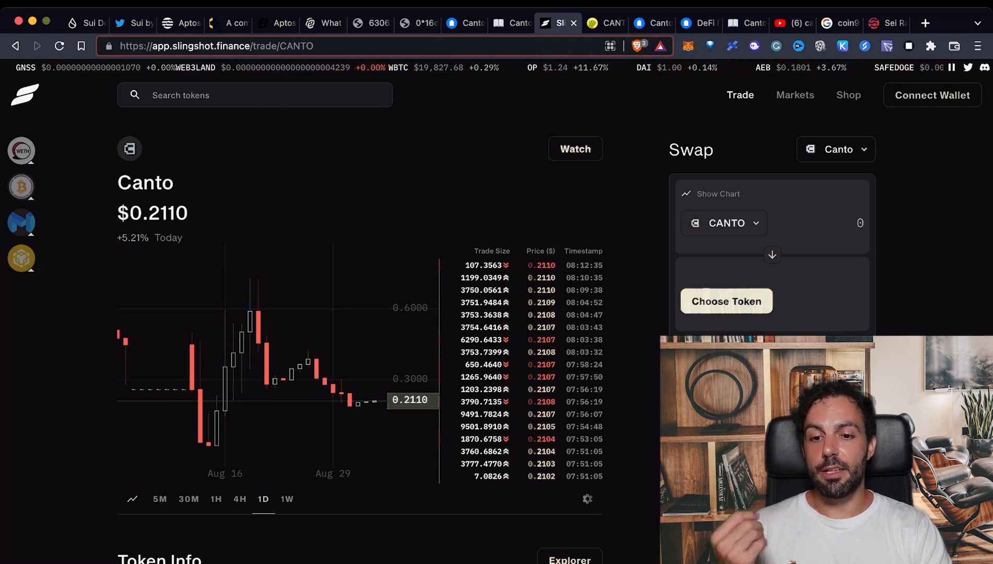
- Review CoinGecko's CANTO page at $0.216729, scrolling to the market stats and price chart
{"action": "left_click", "coordinate": [604, 23]}
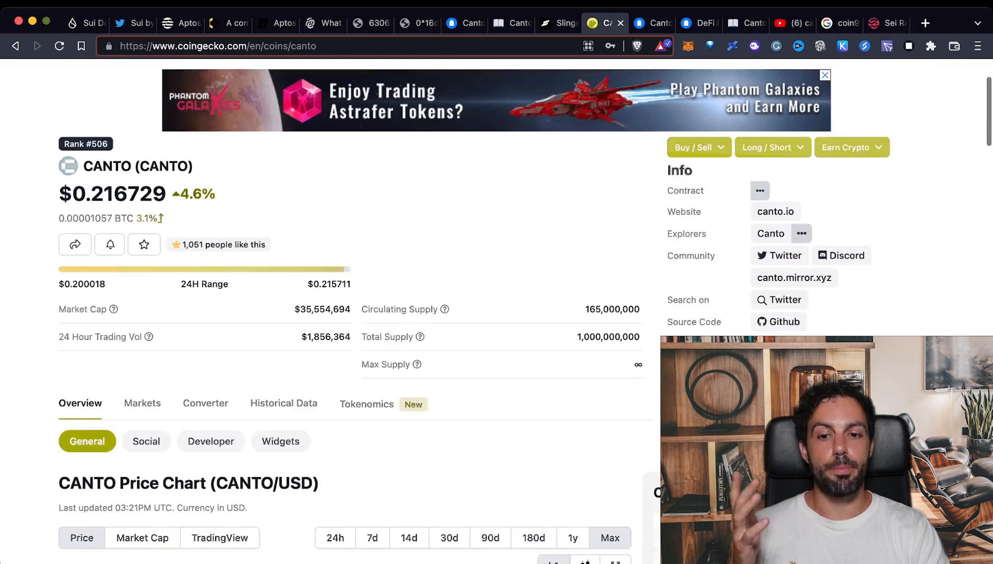
{"action": "scroll", "scroll_direction": "down", "scroll_amount": 3}
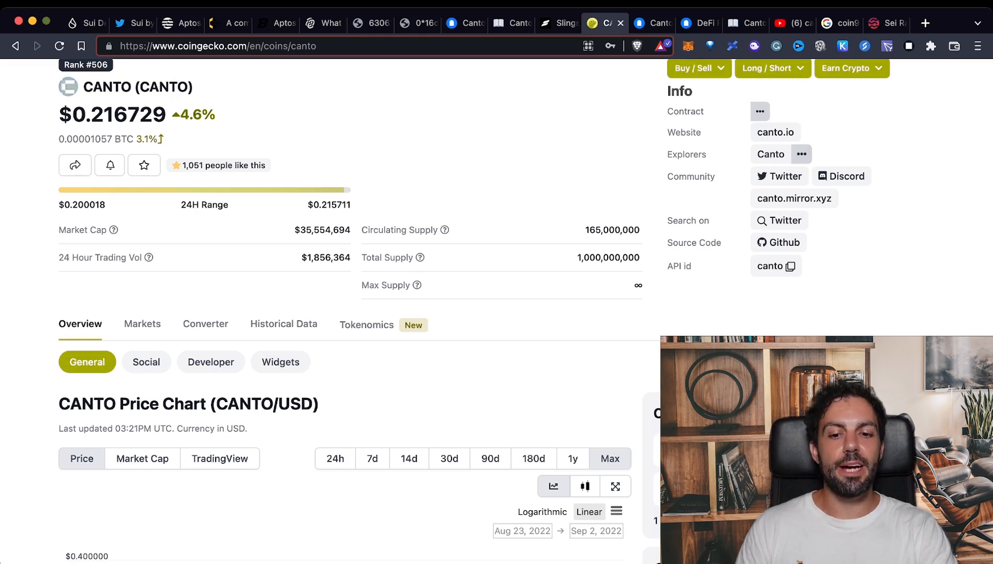
{"action": "scroll", "scroll_direction": "down", "scroll_amount": 3}
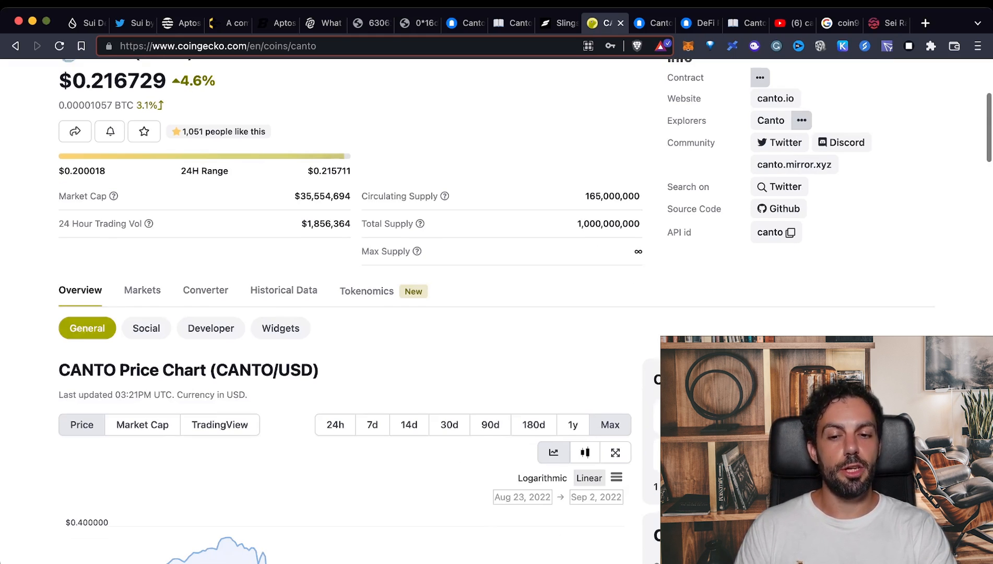
{"action": "scroll", "scroll_direction": "down", "scroll_amount": 3}
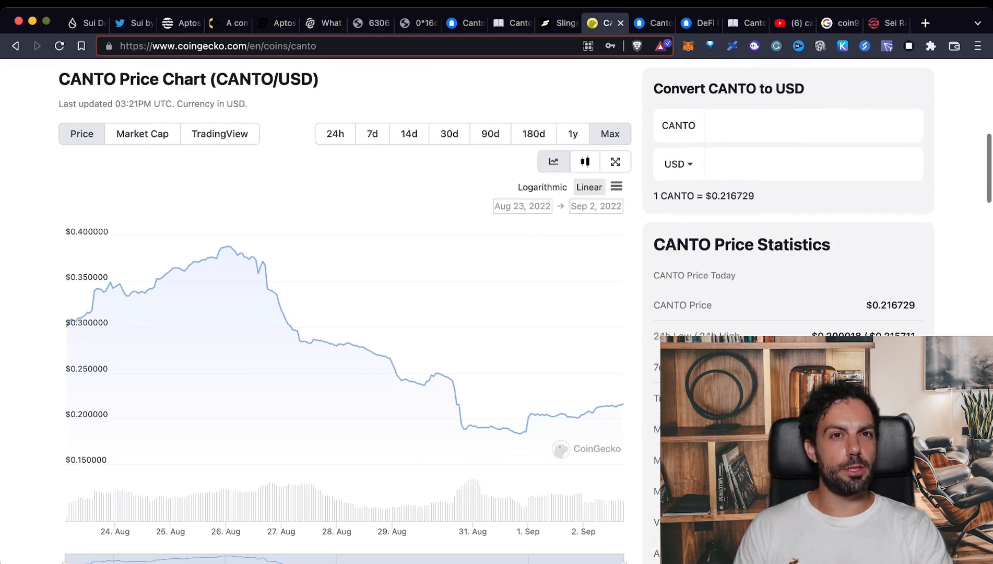
{"action": "scroll", "scroll_direction": "down", "scroll_amount": 3}
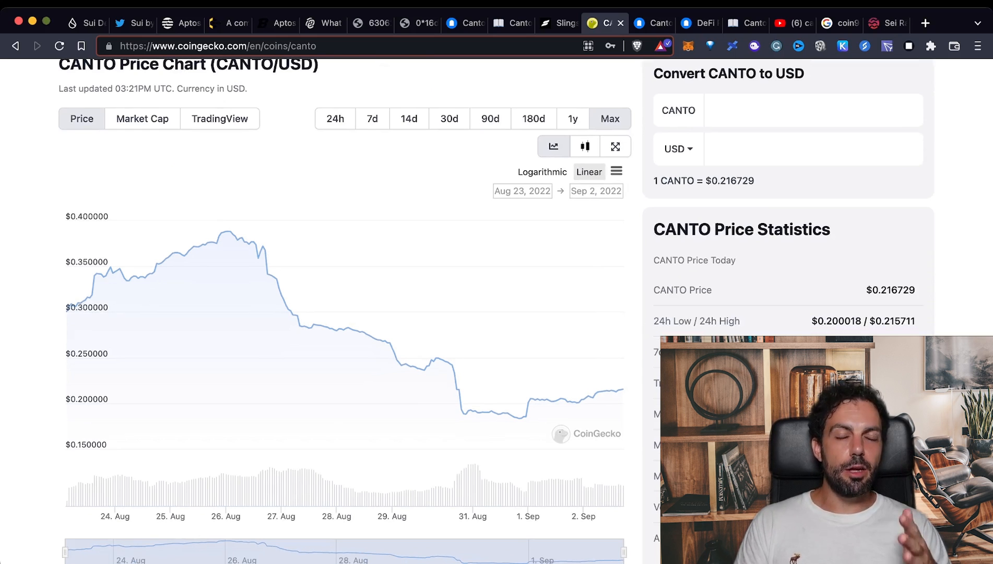
{"action": "mouse_move", "coordinate": [617, 390]}
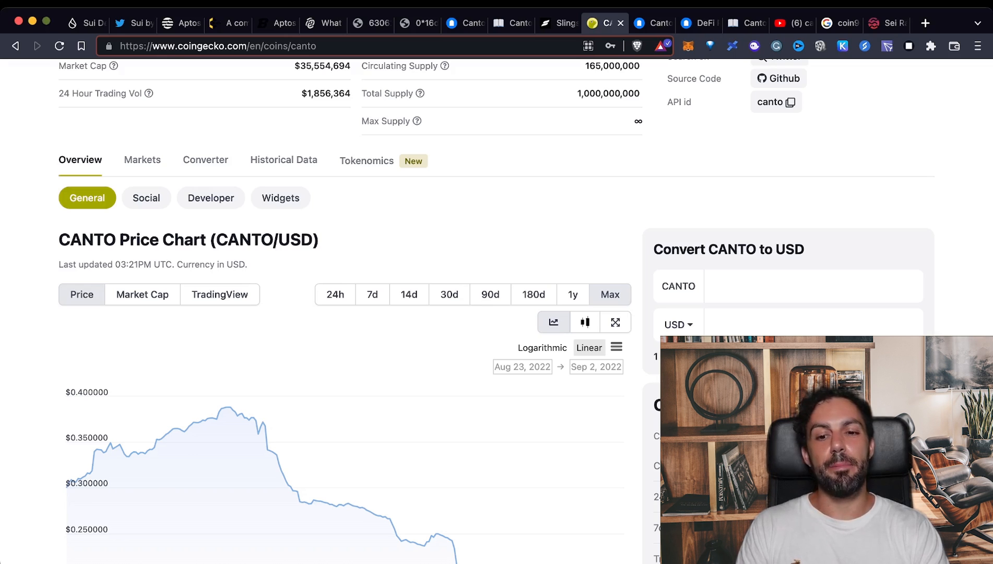
- View Sei's blog announcement of its $5M raise led by Multicoin Capital
{"action": "left_click", "coordinate": [886, 23]}
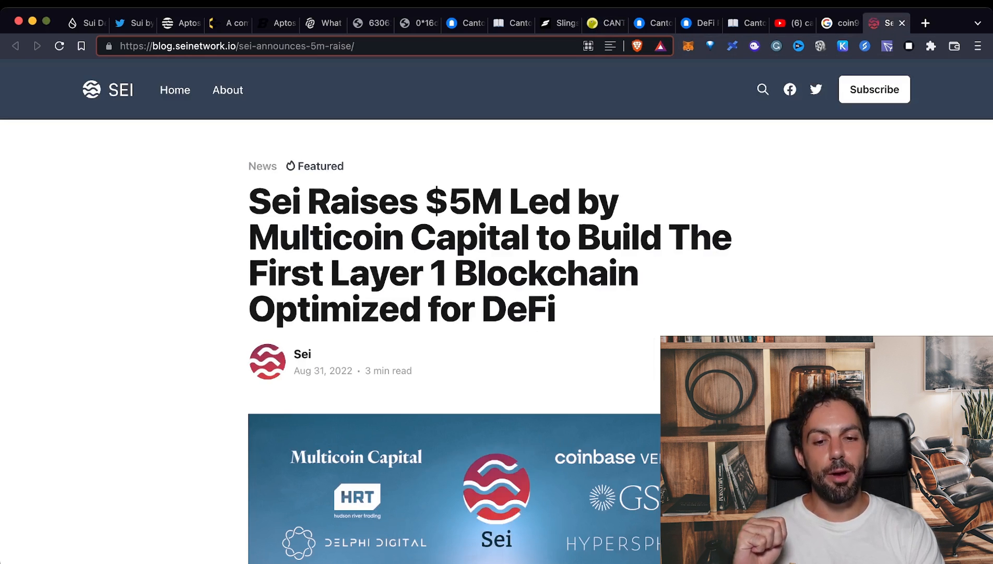